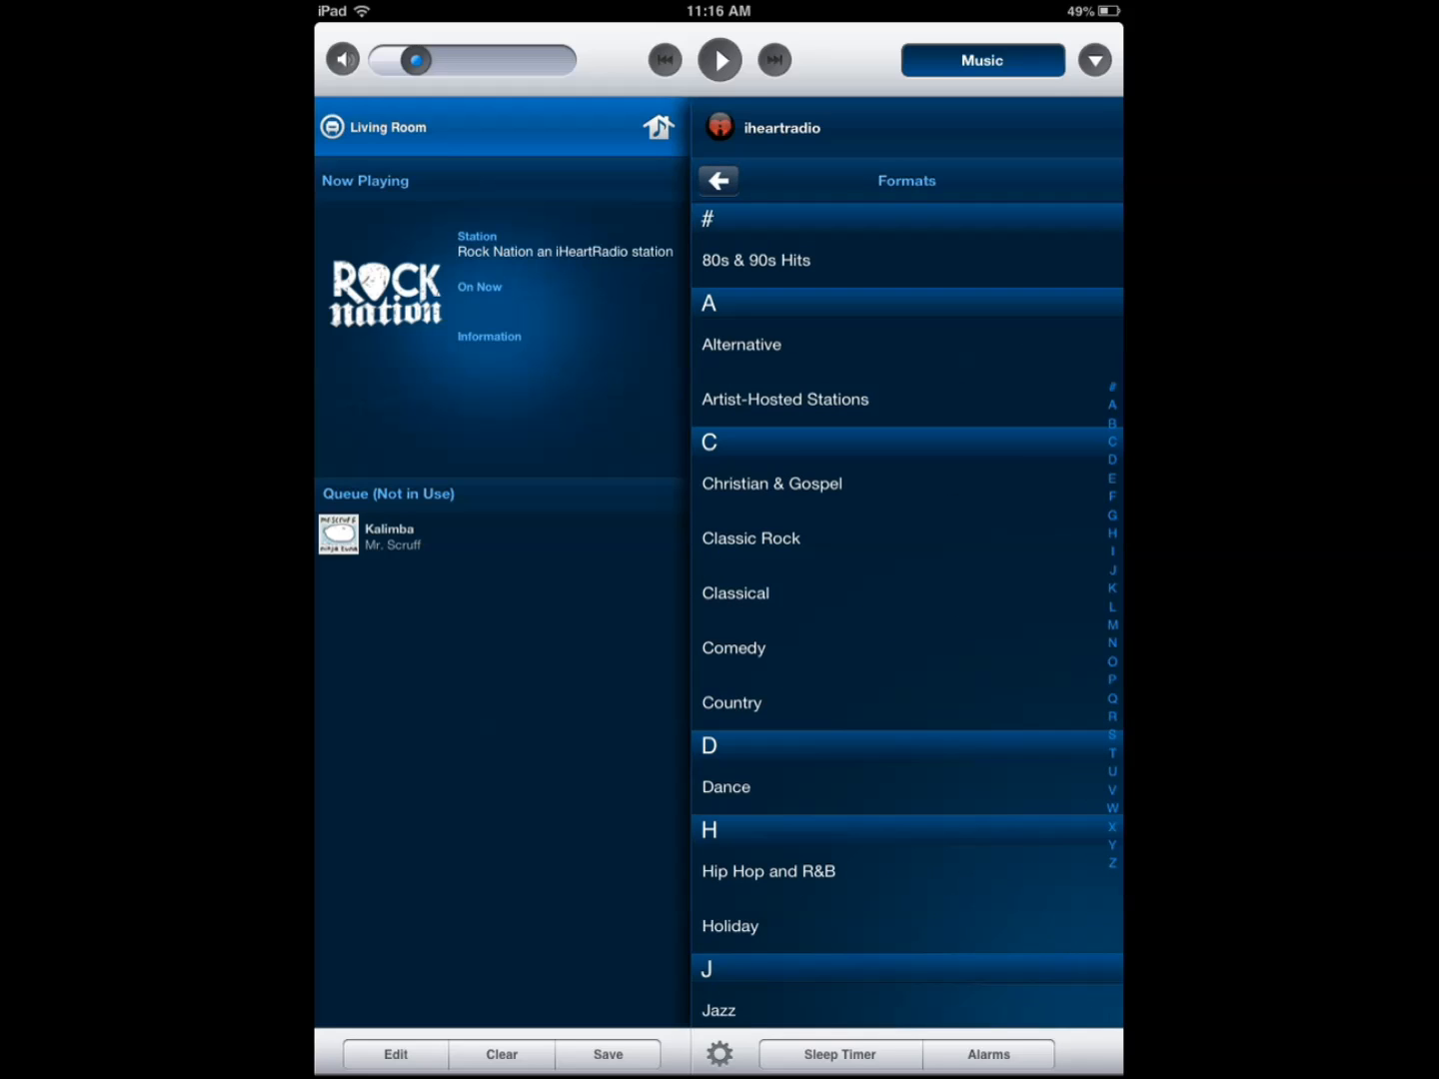
Start and stop the Rock Nation station, then reveal the extended playback controls
{"action": "left_click", "coordinate": [719, 59]}
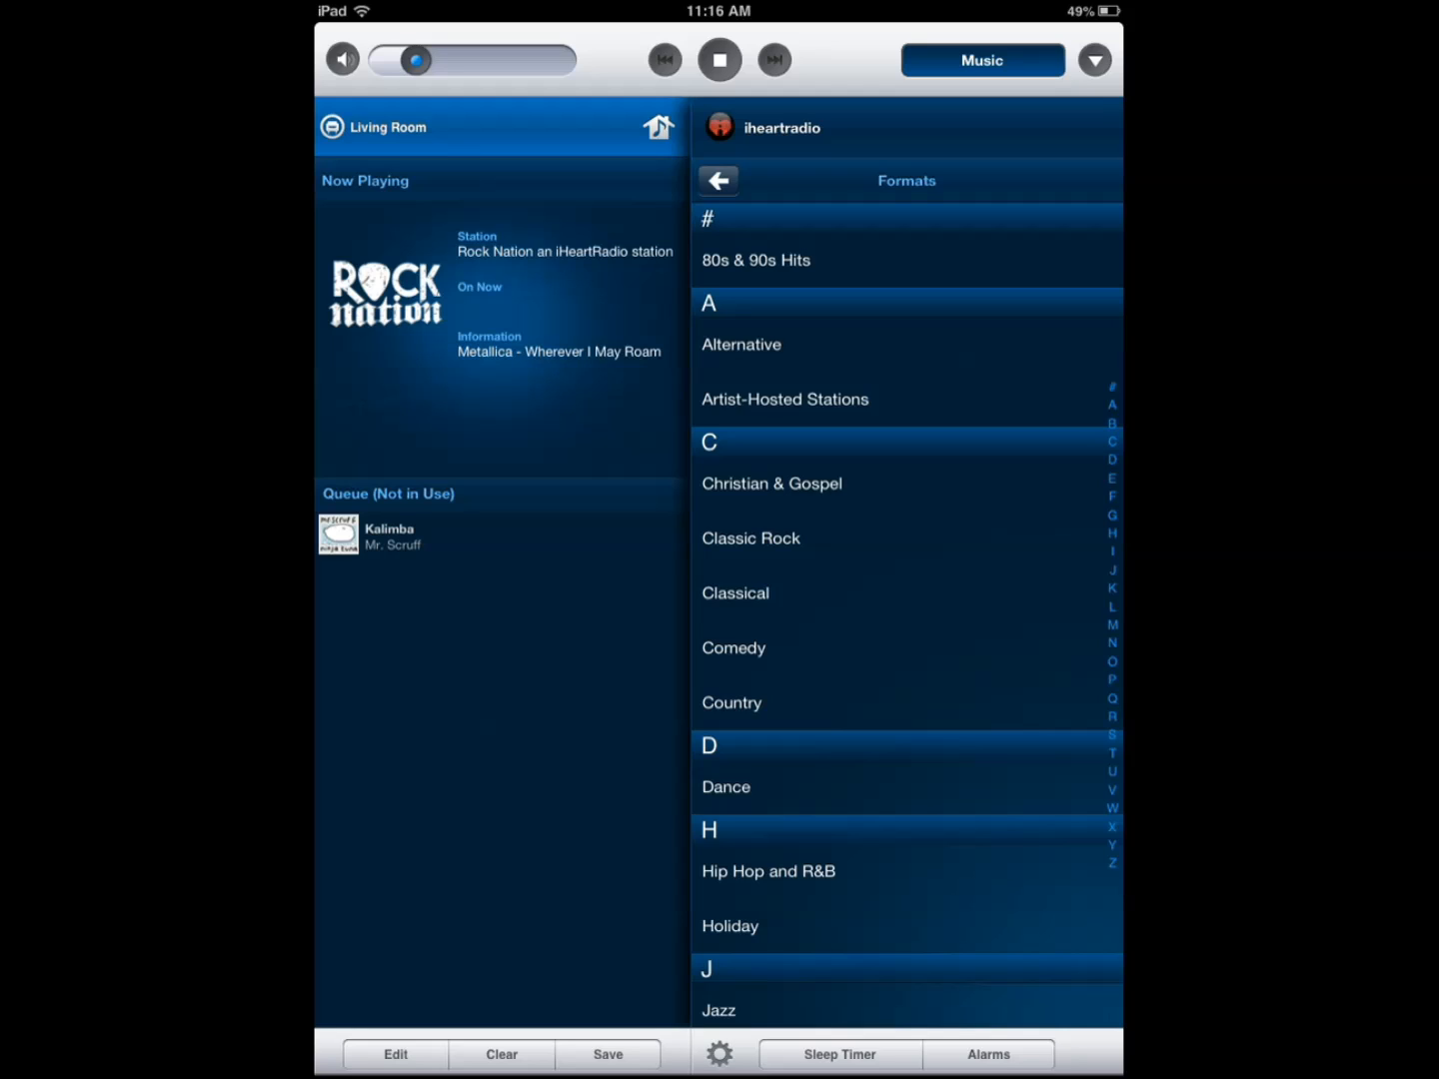
{"action": "left_click", "coordinate": [719, 59]}
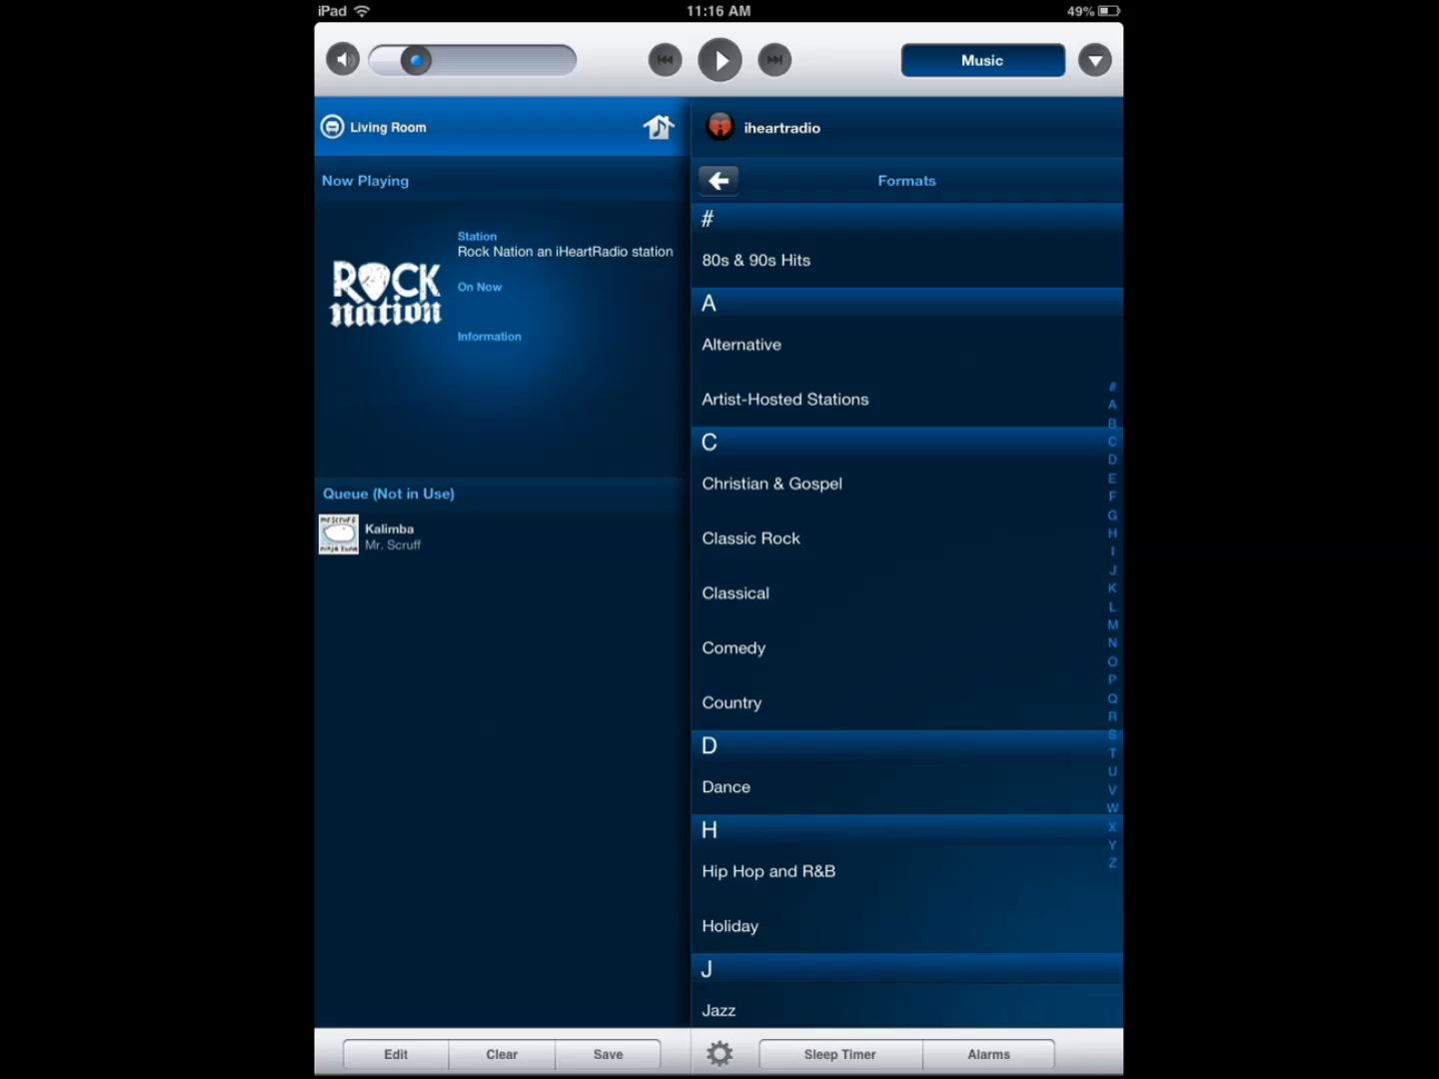
{"action": "left_click", "coordinate": [1095, 60]}
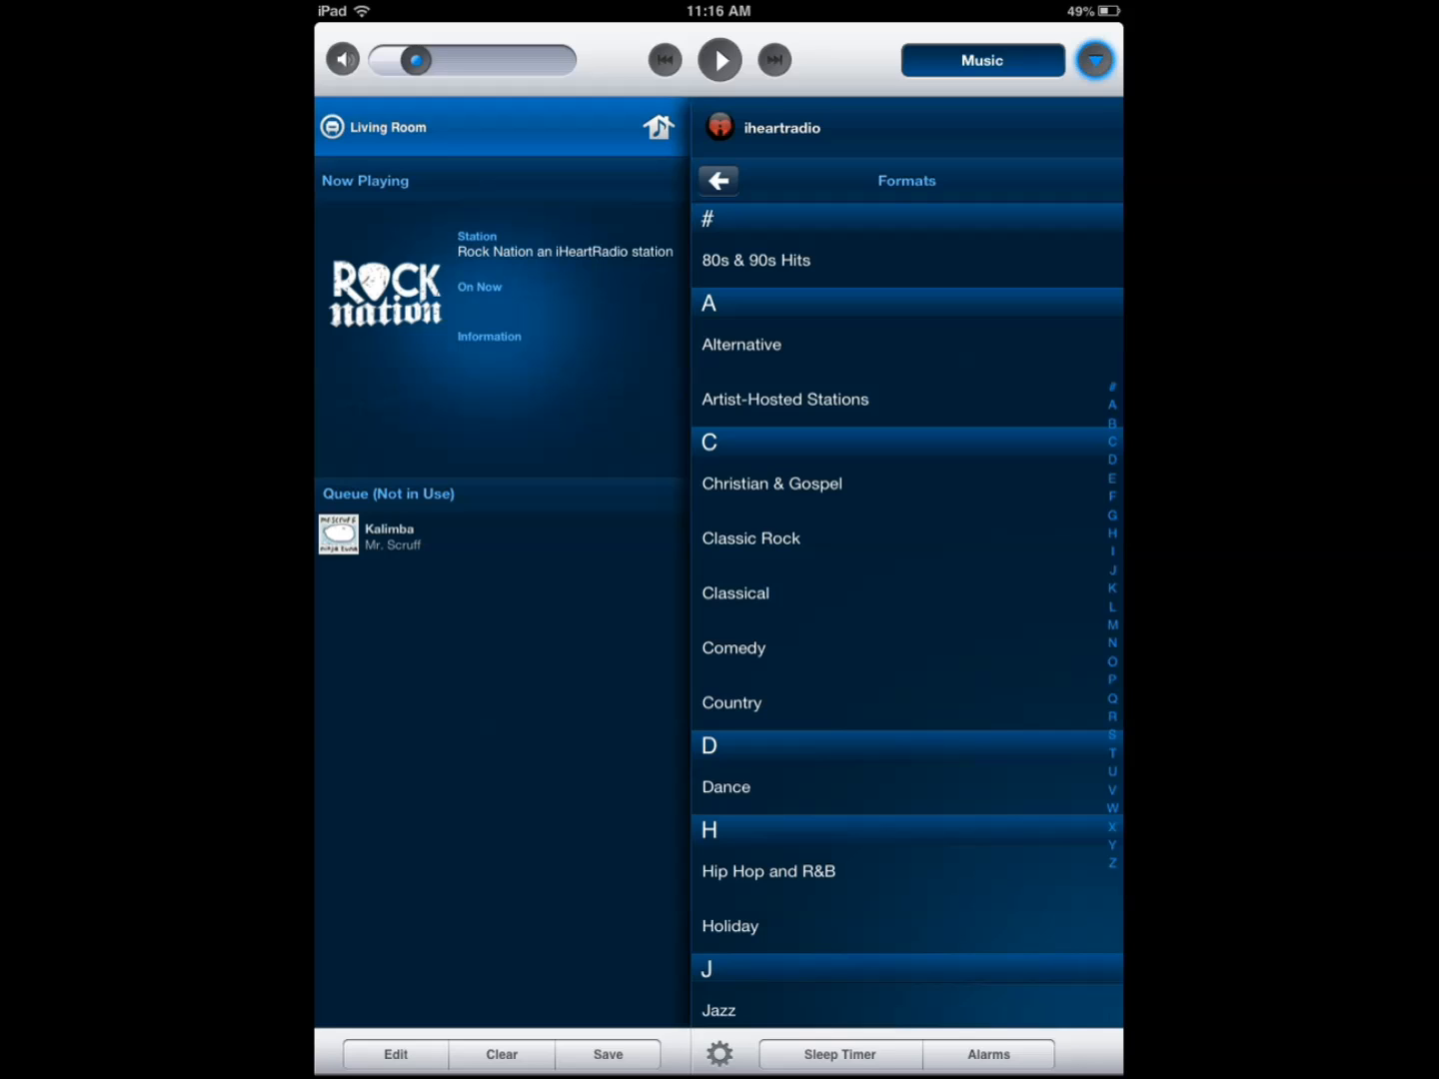
Browse This iPad under Music and show its Tracks list with Kalimba's options
{"action": "left_click", "coordinate": [1094, 59]}
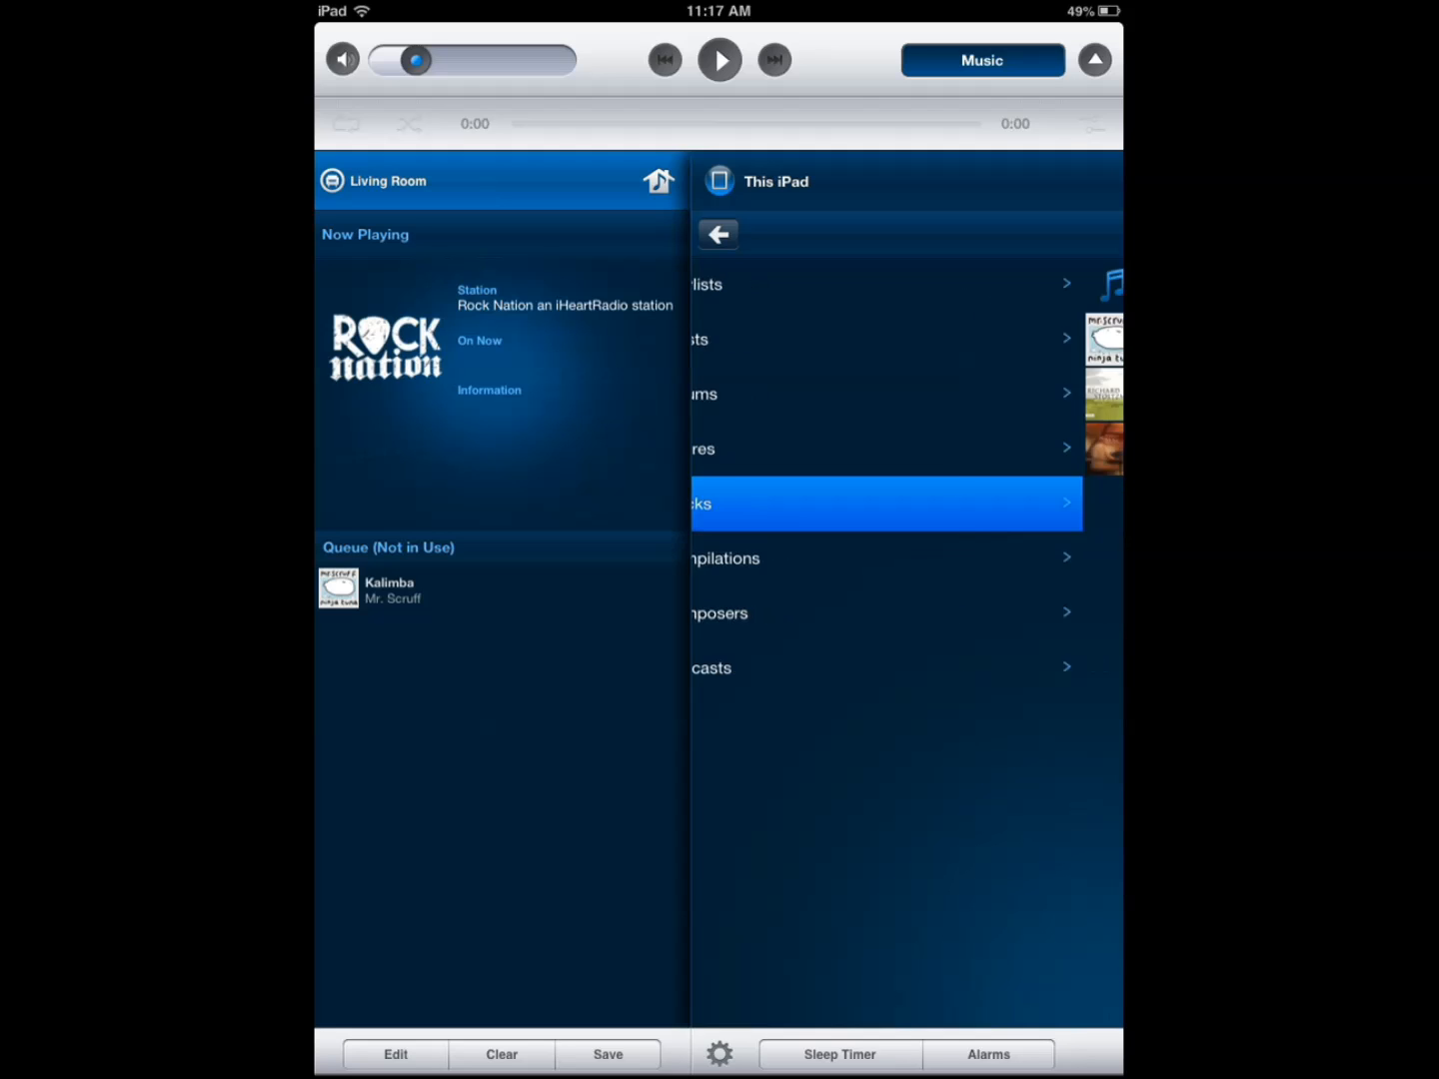
{"action": "left_click", "coordinate": [885, 502]}
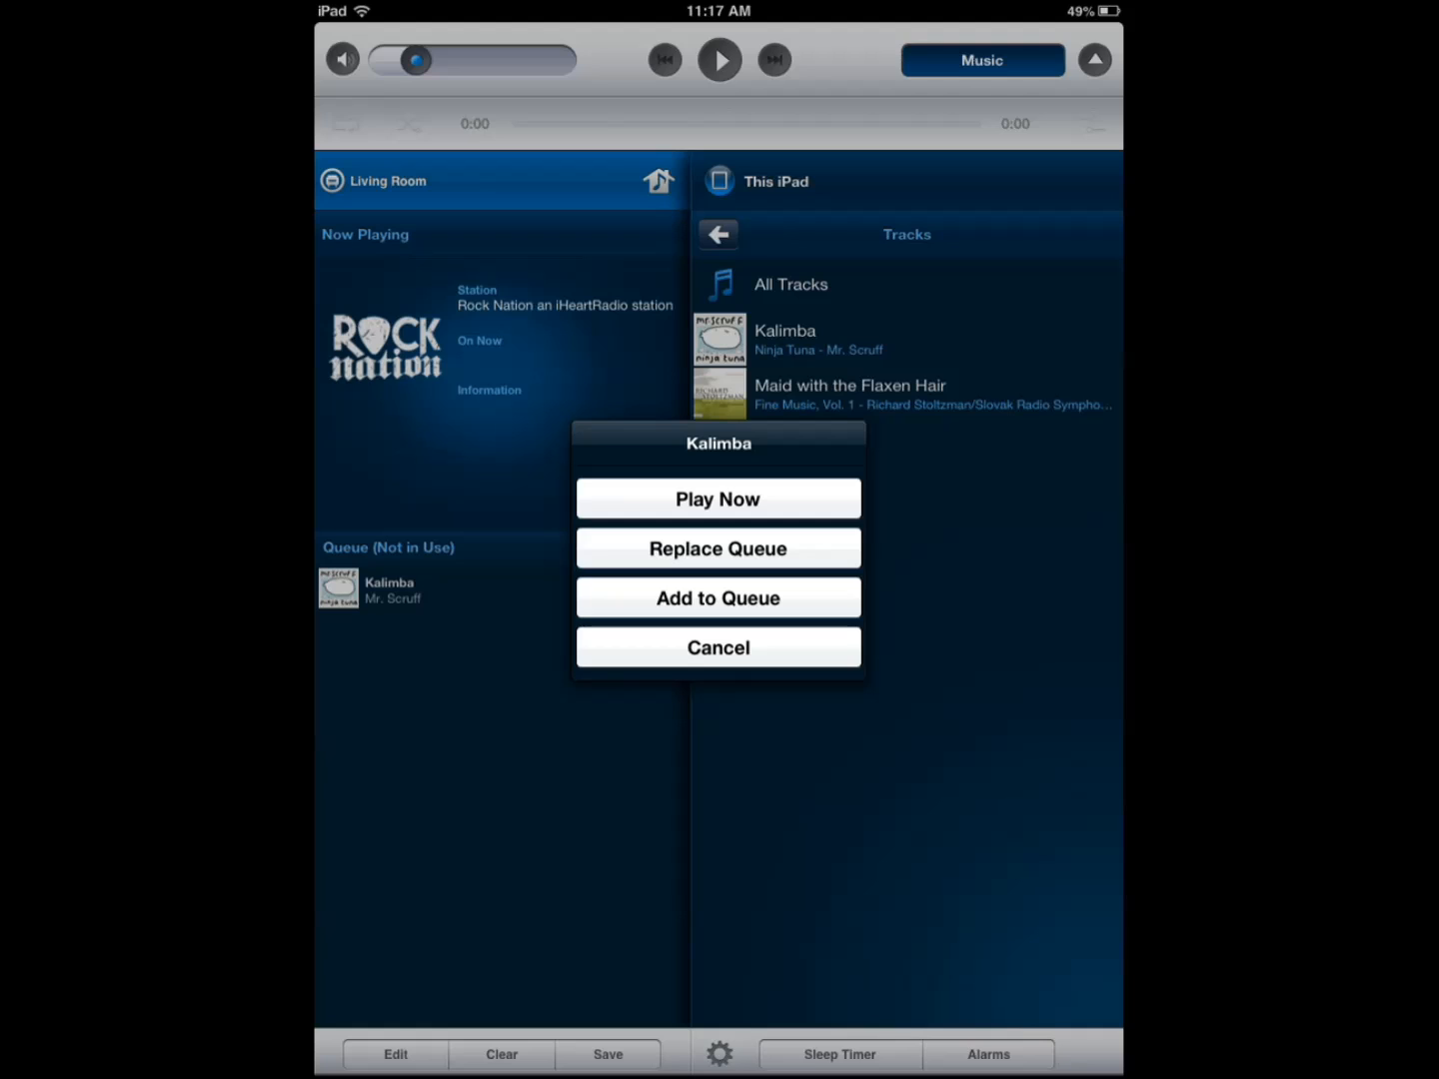
Queue Kalimba in Living Room, play Sleep Away by Bob Acri now, then pause it
{"action": "left_click", "coordinate": [718, 647]}
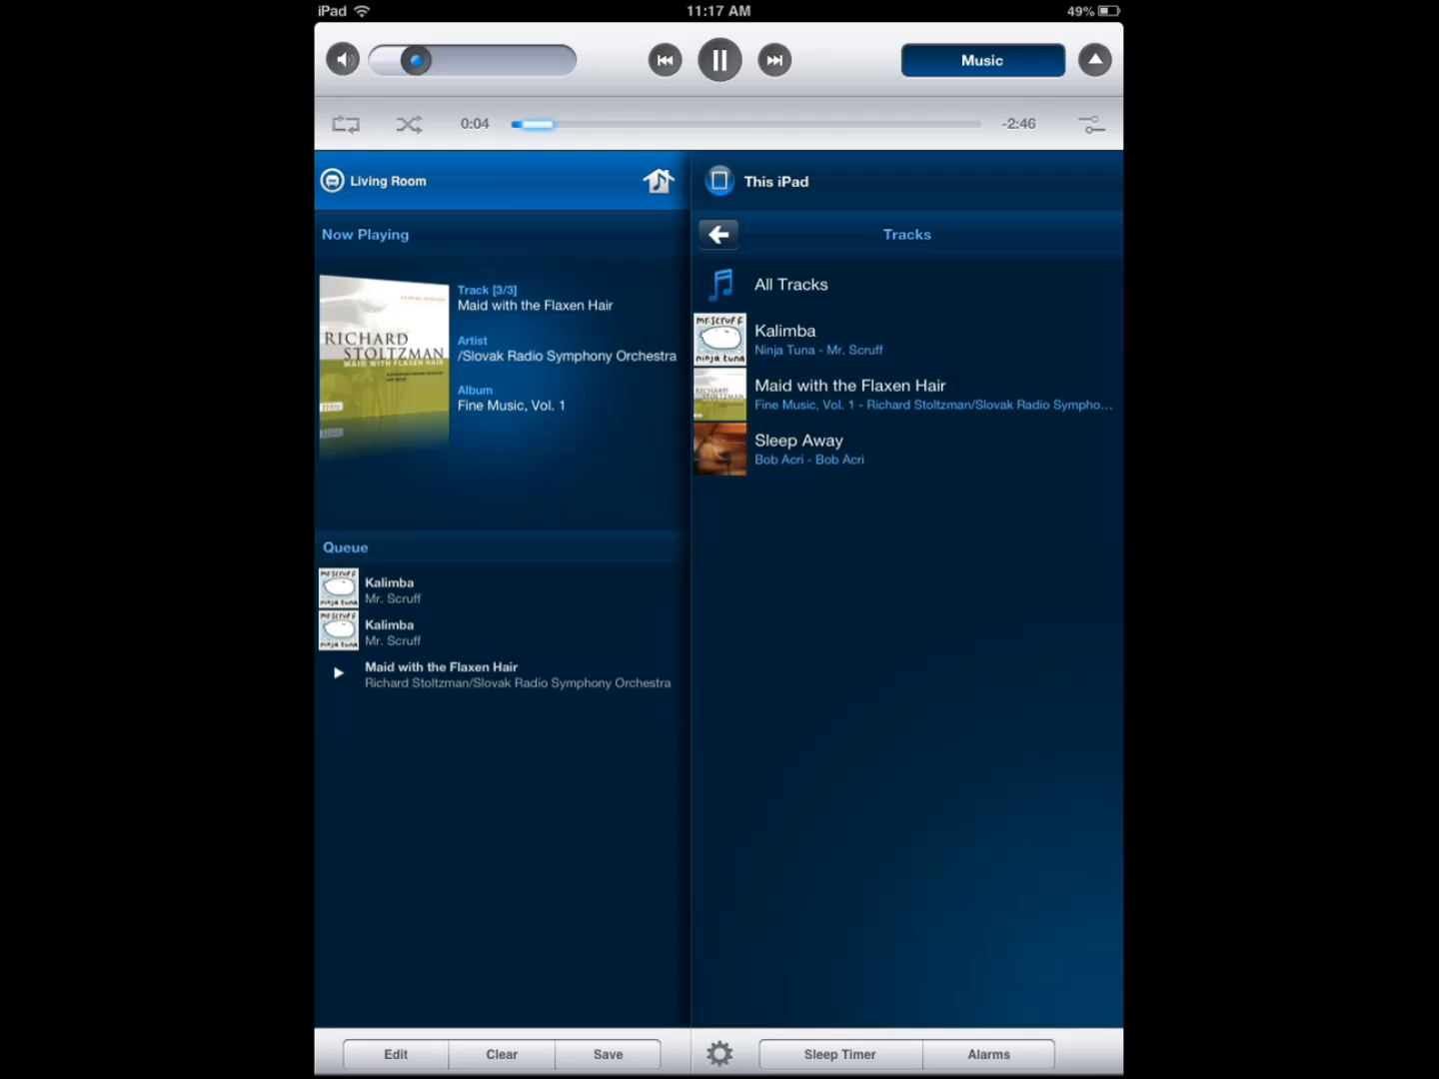
{"action": "left_click", "coordinate": [774, 60]}
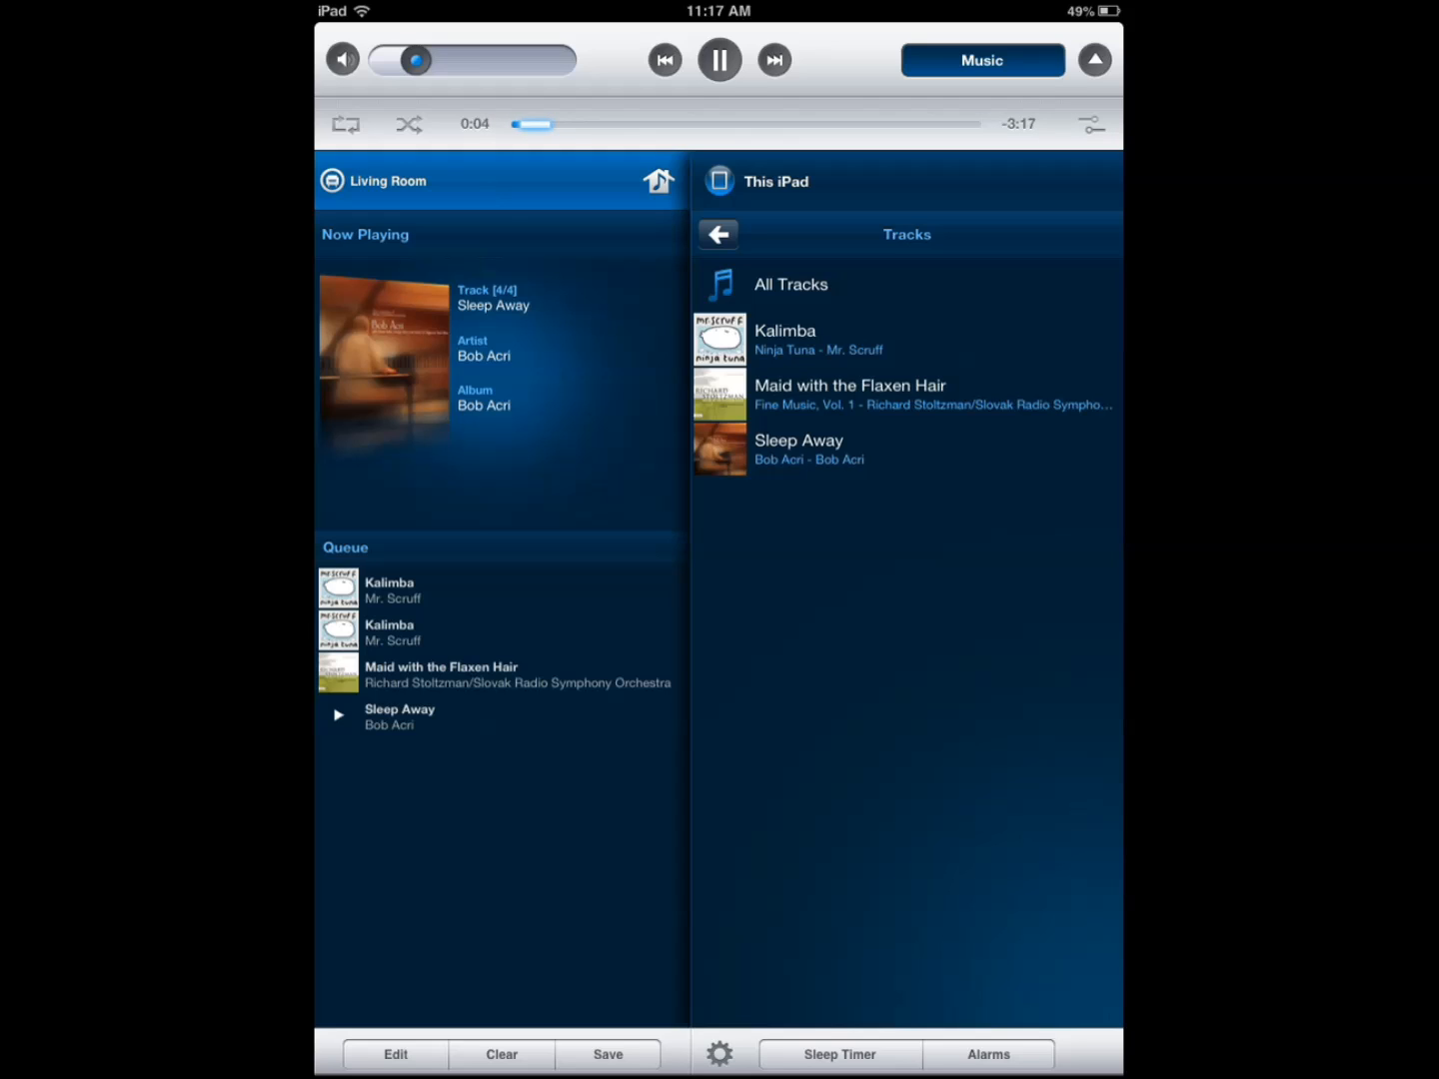
{"action": "left_click", "coordinate": [719, 59]}
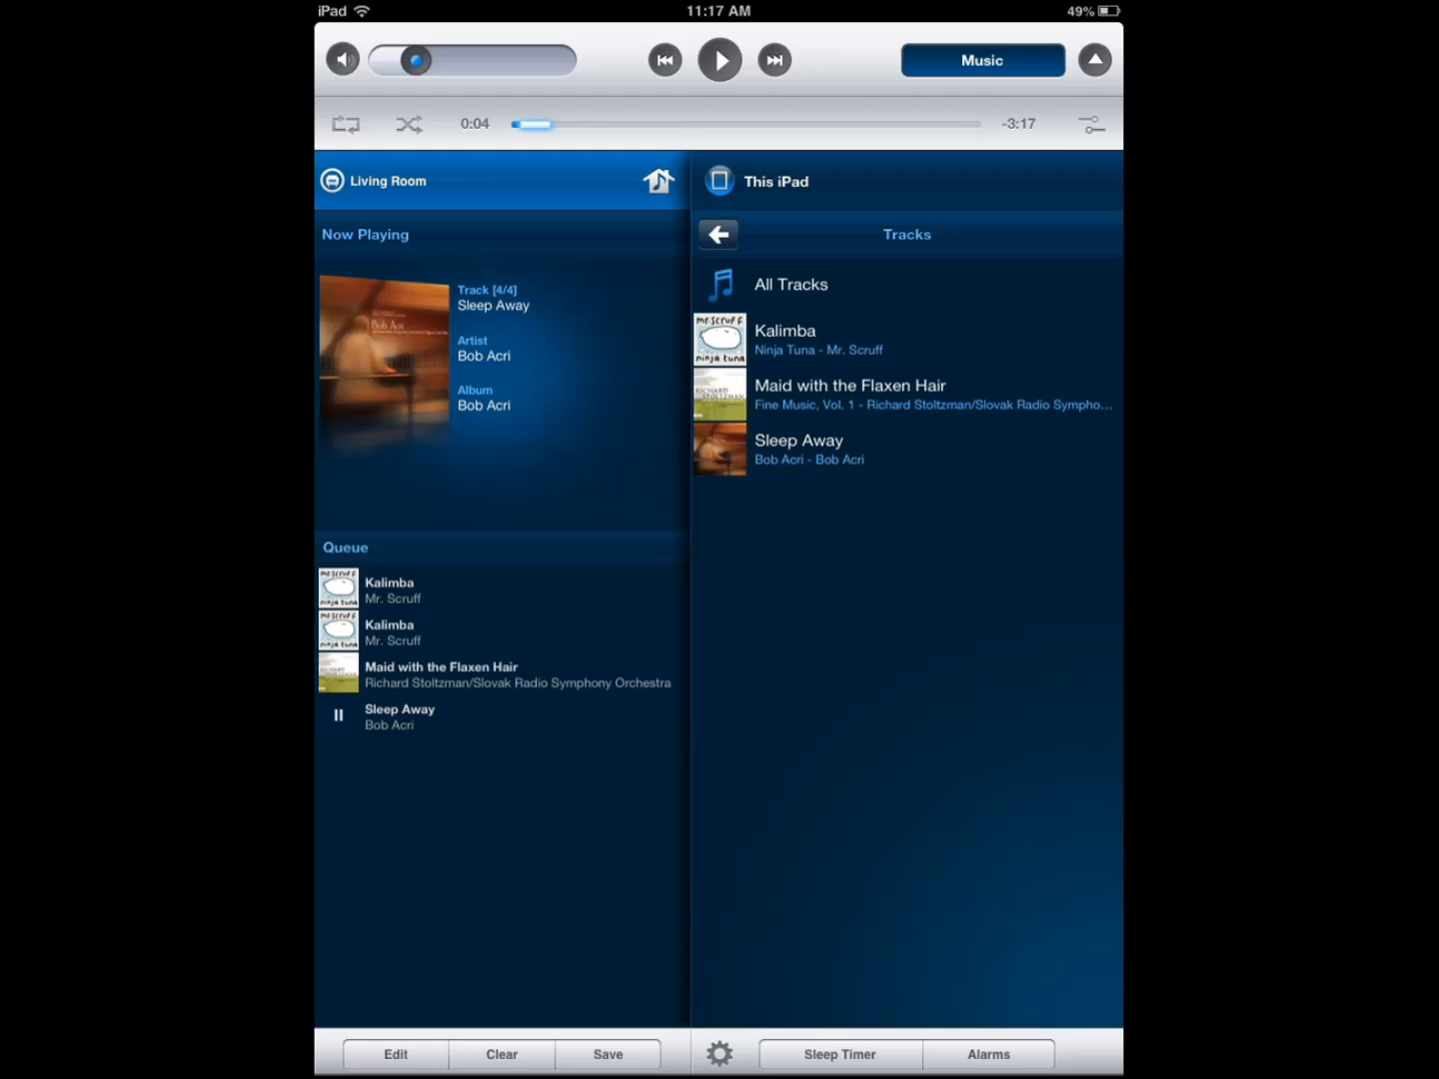